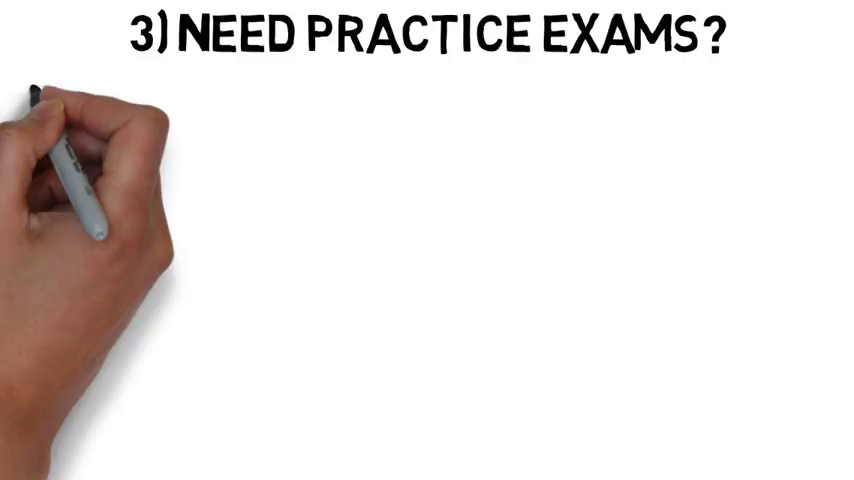
text(SITE: EDU (SUBJECT) EXAM)
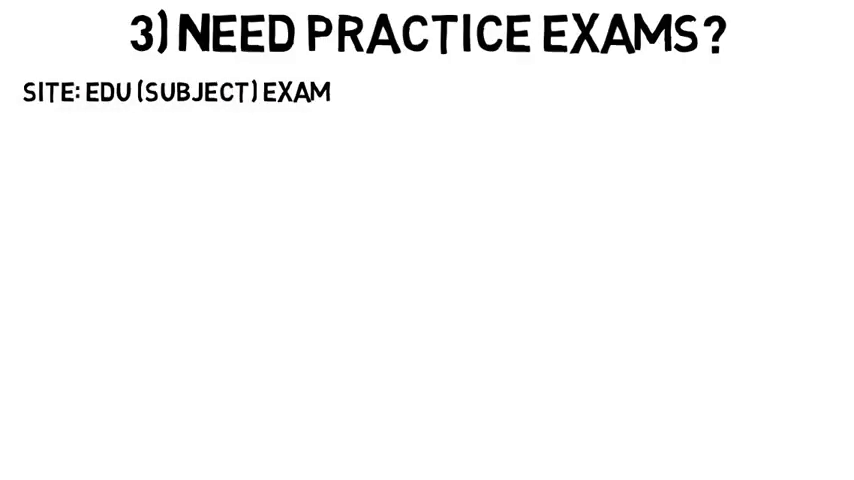
text(-PAST COLLEGE EXAM)
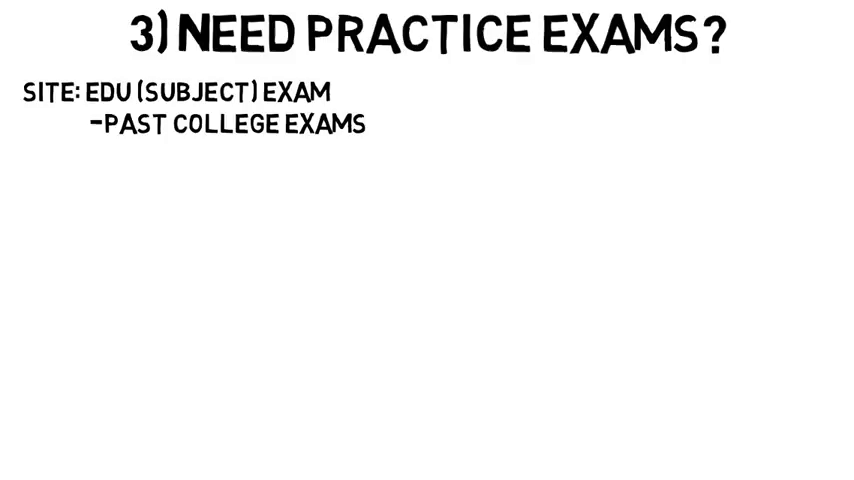
text(SITE:EDU DYNAMICS EXAM)
text(-7 FINAL EXAMS FROM PREVIOUS YEARS (WITH SOLUTIONS)
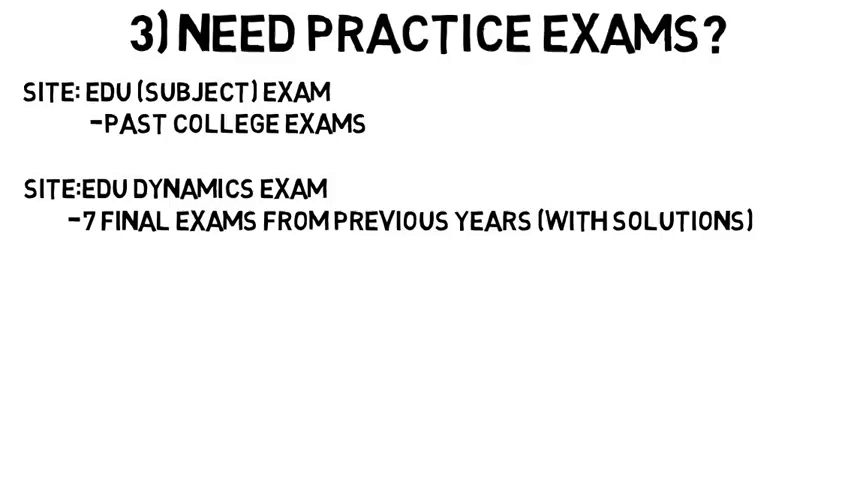
text(SITE:EDU C)
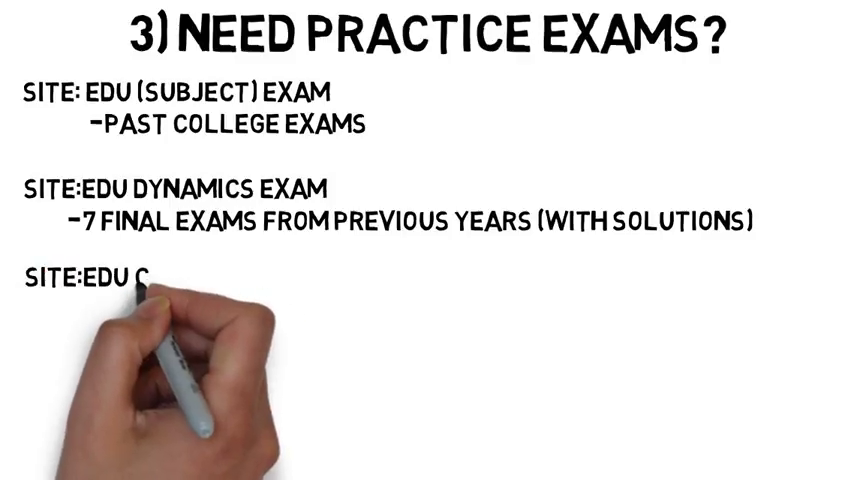